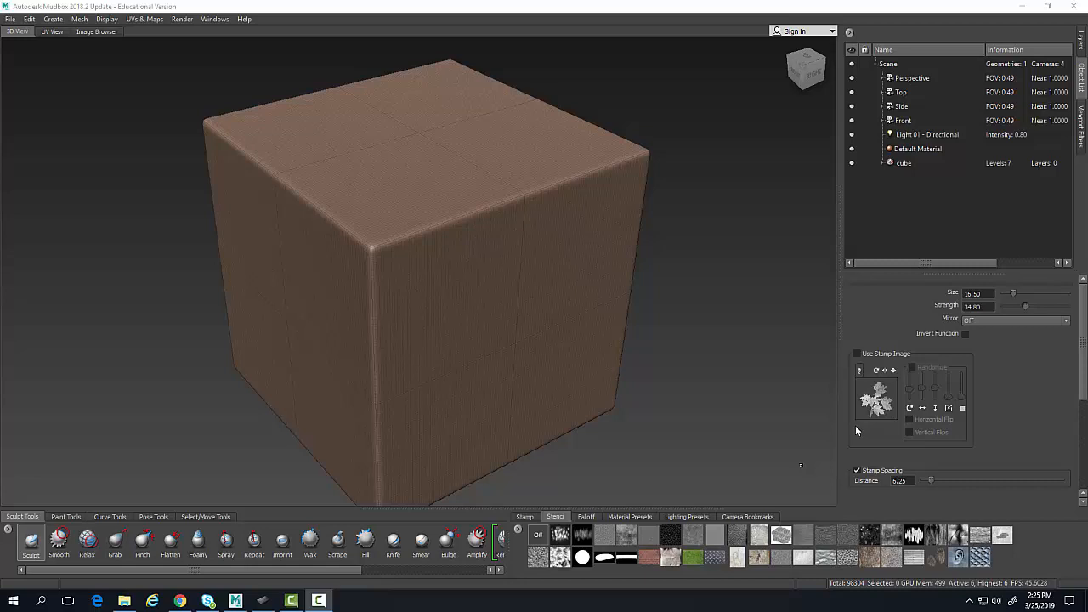
{"action": "mouse_move", "coordinate": [601, 476]}
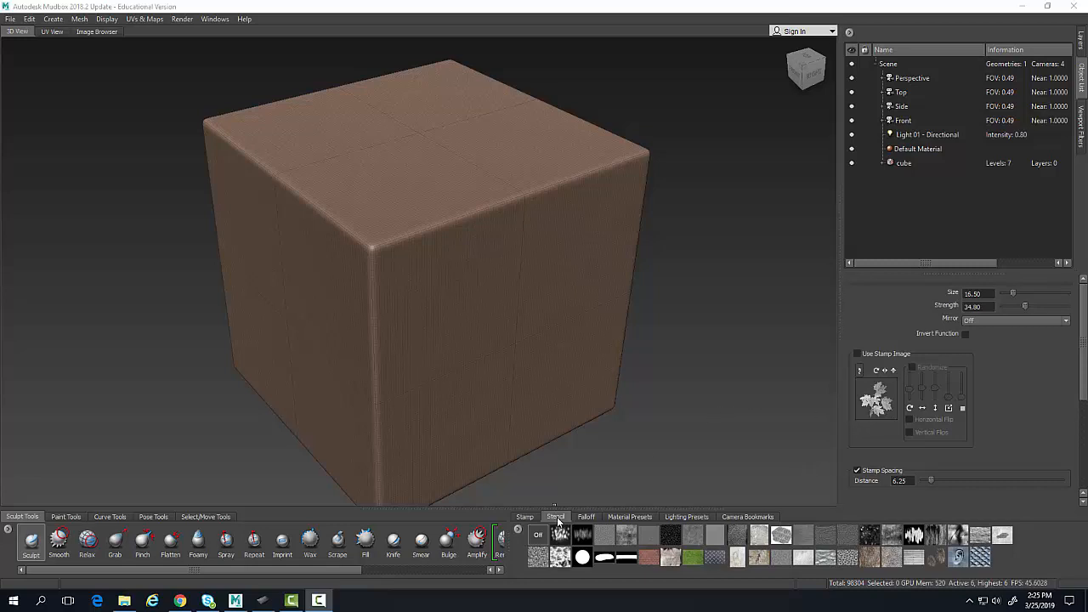
Bring up the Stencil tray's context menu for adding a stencil.
{"action": "right_click", "coordinate": [553, 535]}
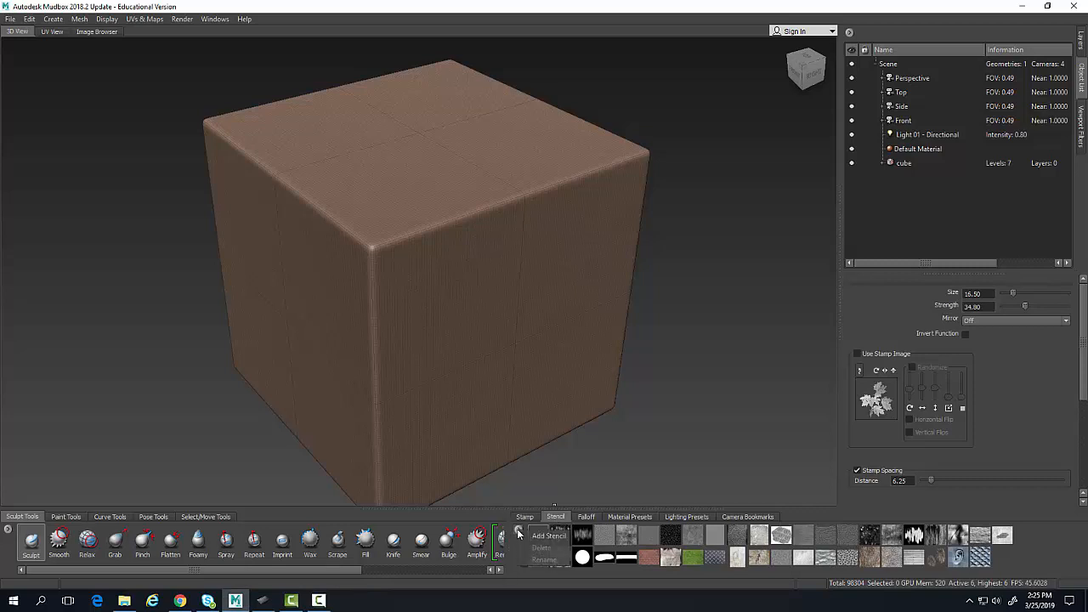
Add a new stencil from the small caricature PNG in the Images folder.
{"action": "left_click", "coordinate": [548, 533]}
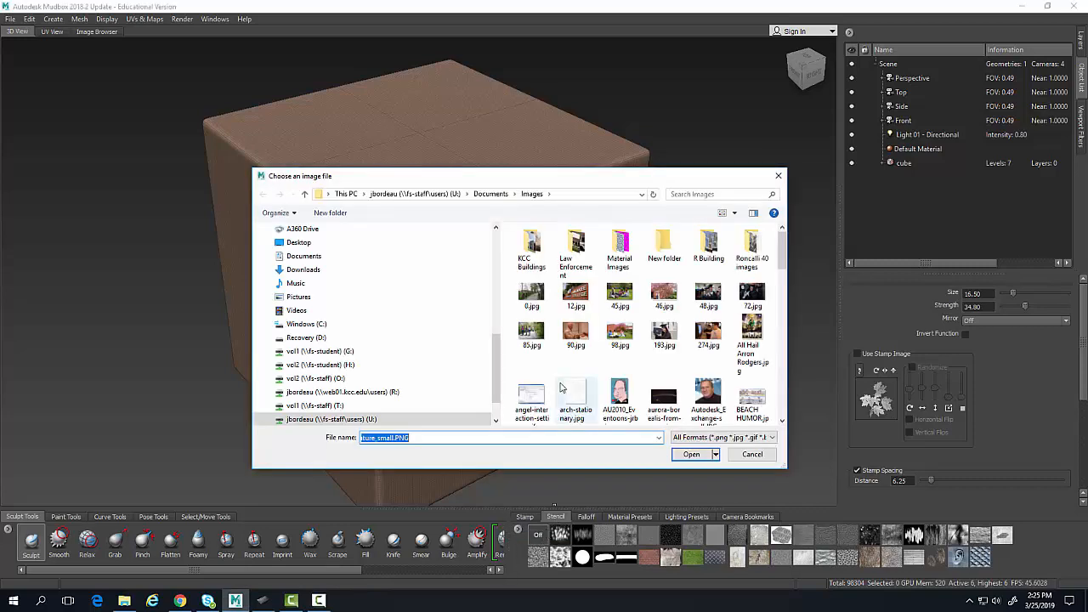
{"action": "scroll", "scroll_direction": "down", "scroll_amount": 3}
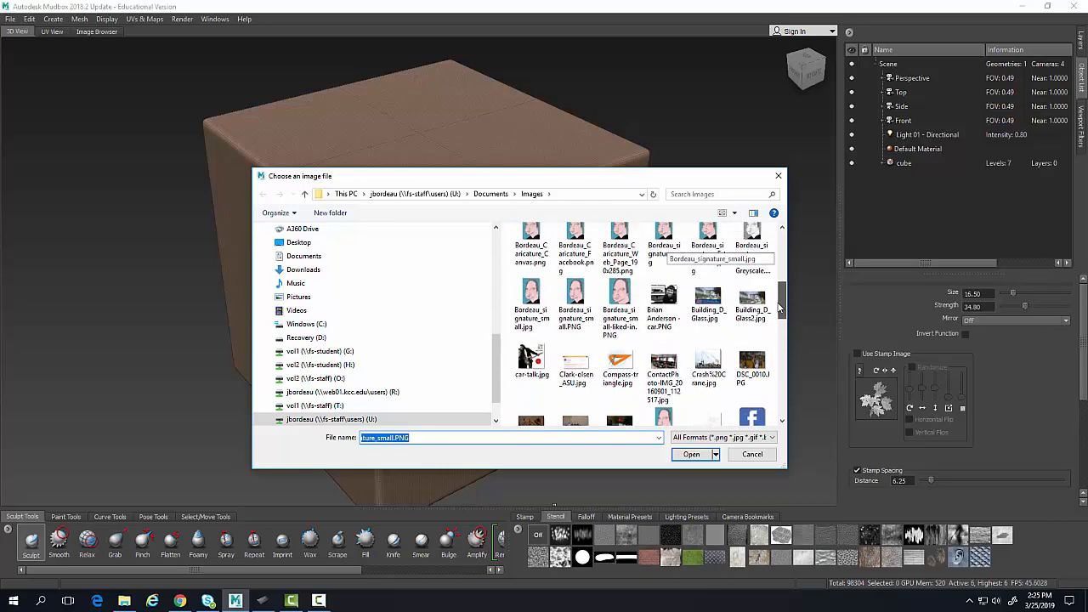
{"action": "left_click", "coordinate": [575, 303]}
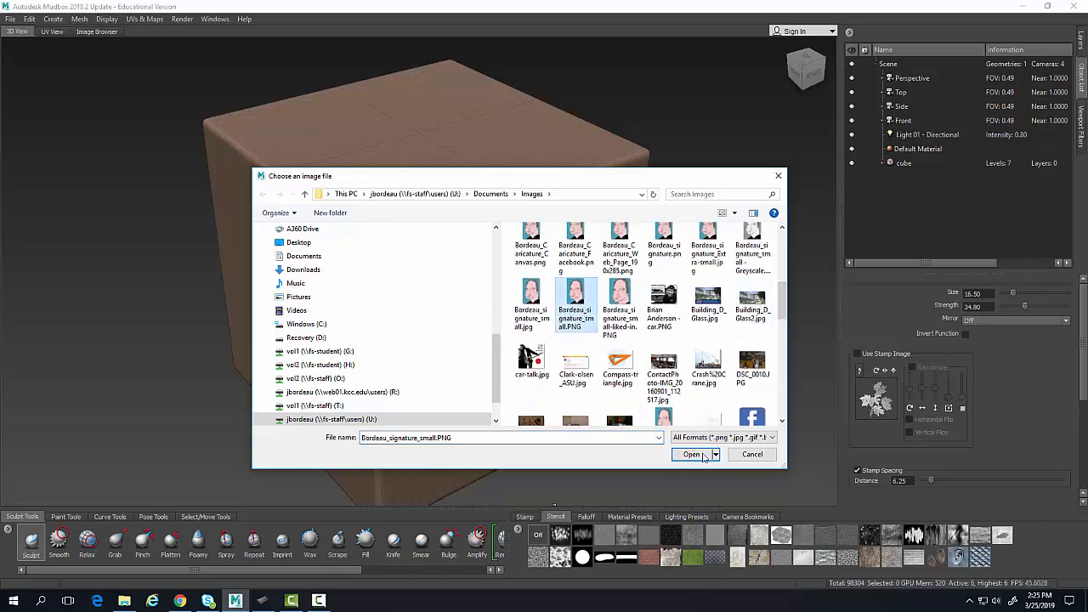
{"action": "left_click", "coordinate": [690, 454]}
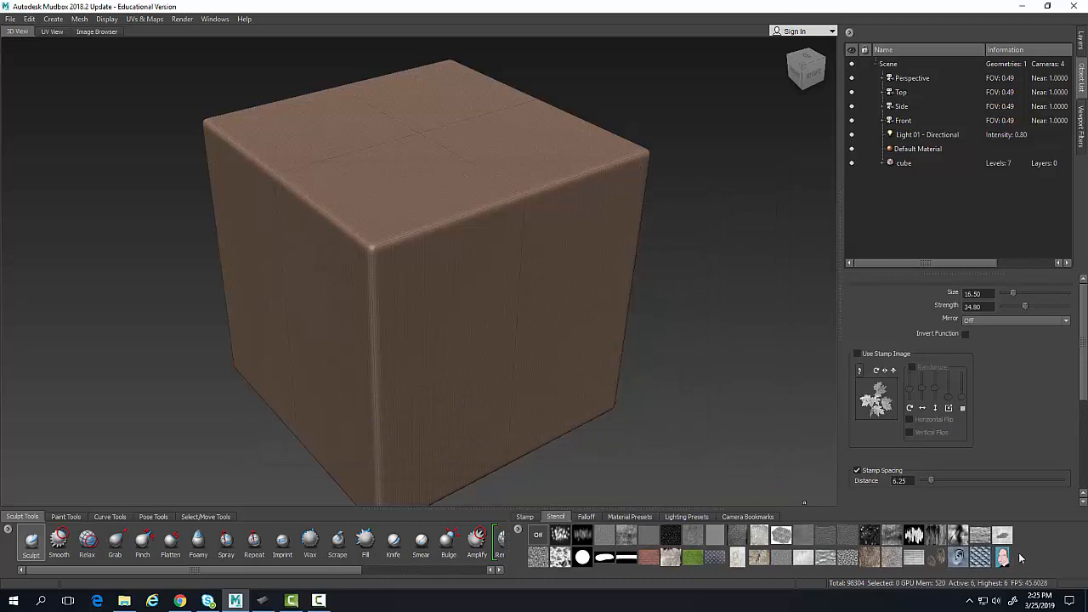
{"action": "mouse_move", "coordinate": [1004, 557]}
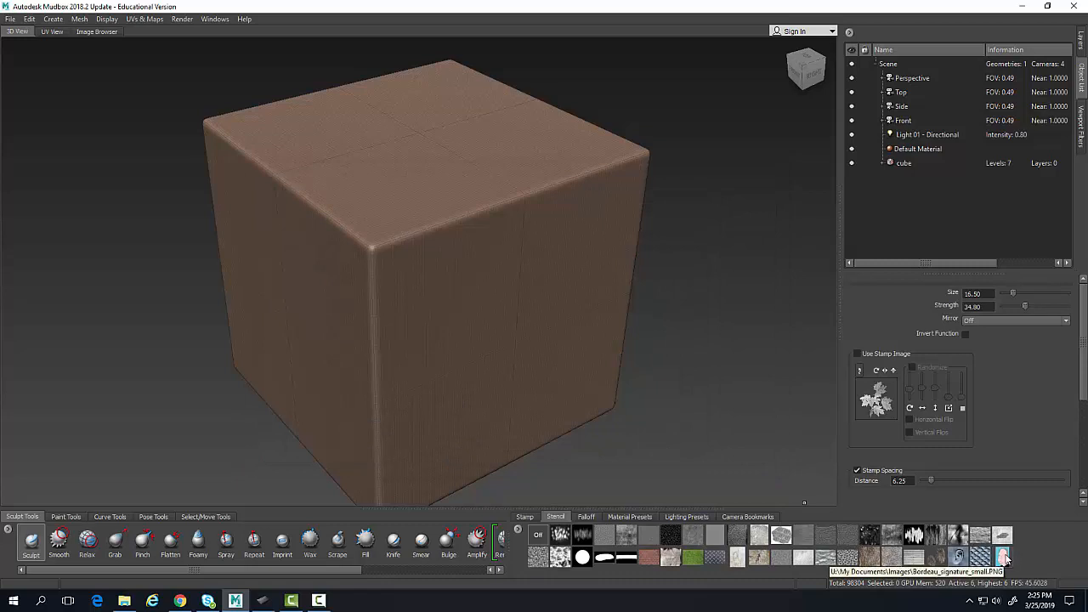
Make the imported caricature image the active stencil.
{"action": "left_click", "coordinate": [1004, 558]}
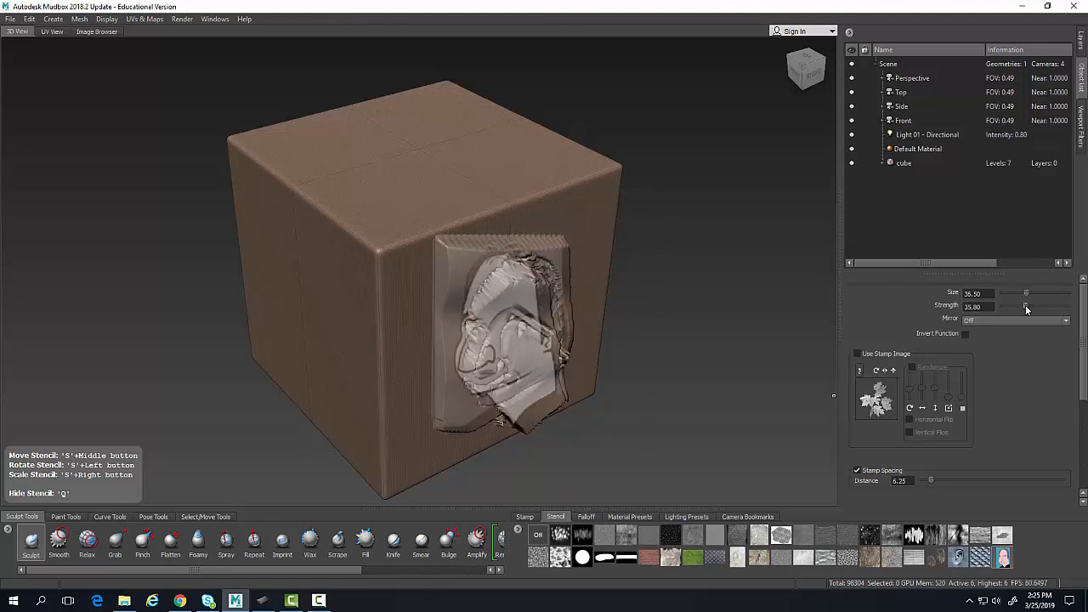
Lower the Sculpt brush strength to emboss a shallower caricature relief.
{"action": "left_click_drag", "start_coordinate": [1027, 307], "coordinate": [1006, 306]}
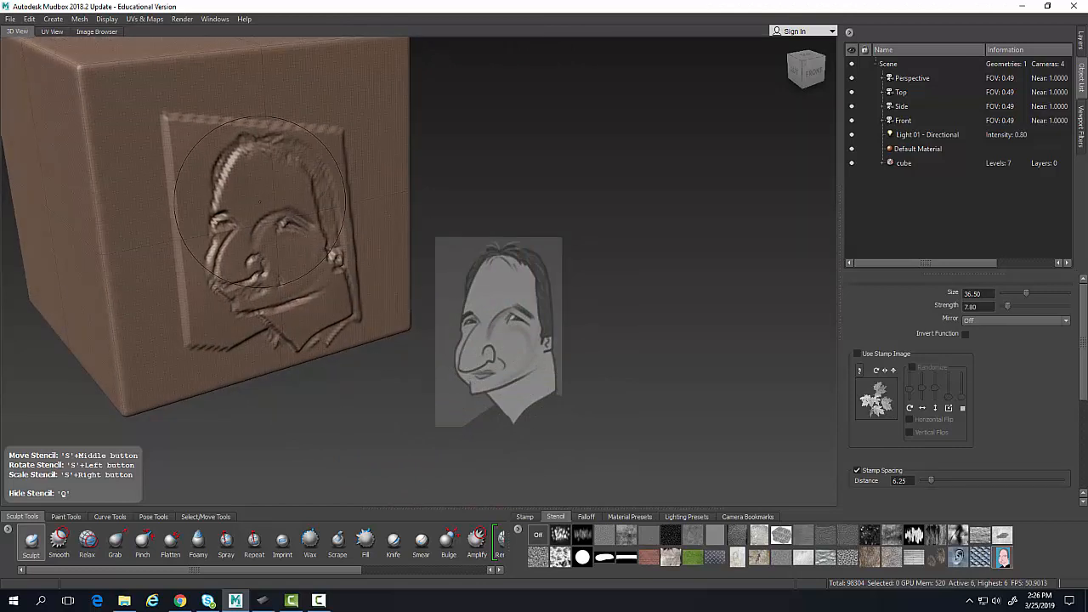
{"action": "mouse_move", "coordinate": [189, 180]}
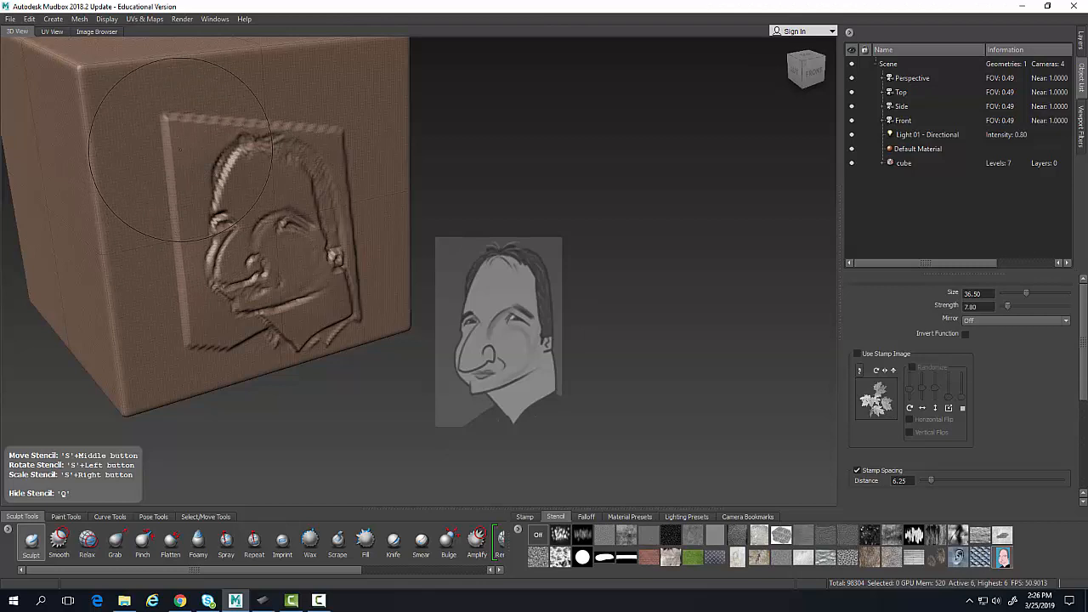
{"action": "mouse_move", "coordinate": [456, 401]}
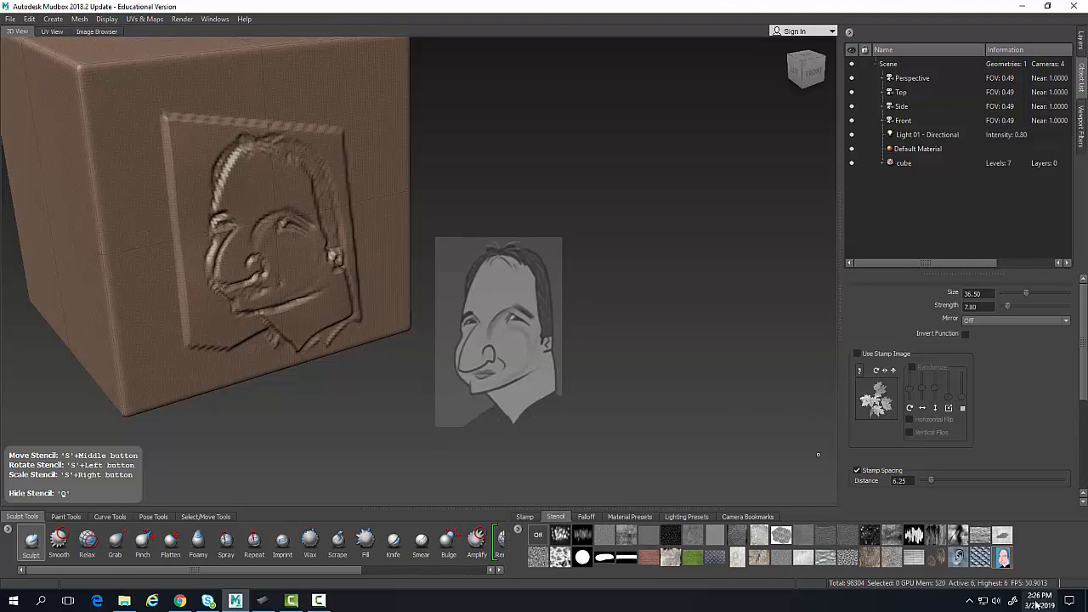
{"action": "mouse_move", "coordinate": [179, 191]}
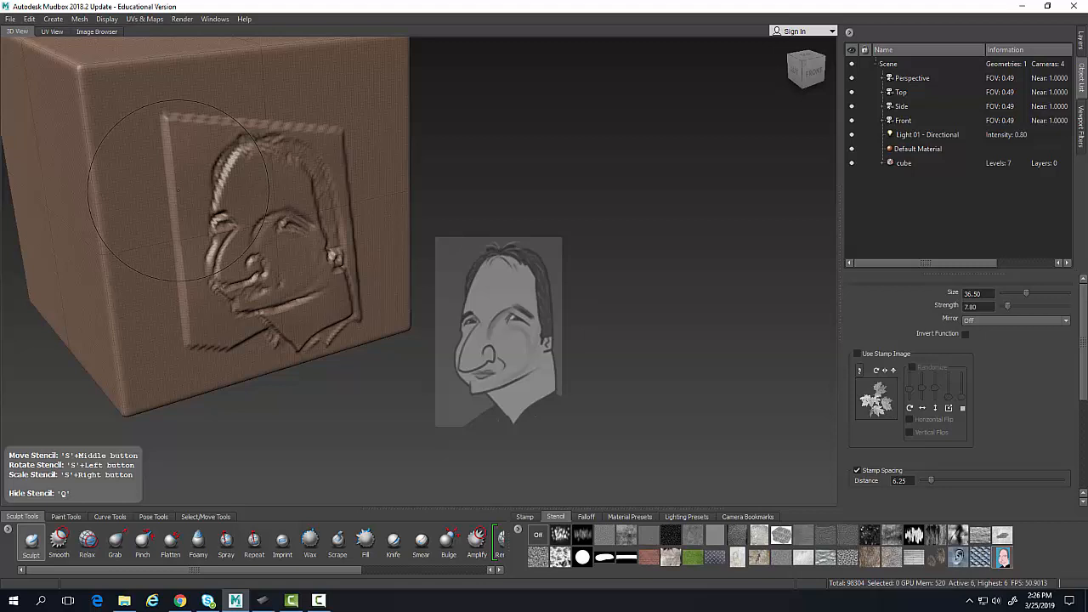
Start Edit Stencil on the caricature from the Edit menu.
{"action": "left_click", "coordinate": [29, 19]}
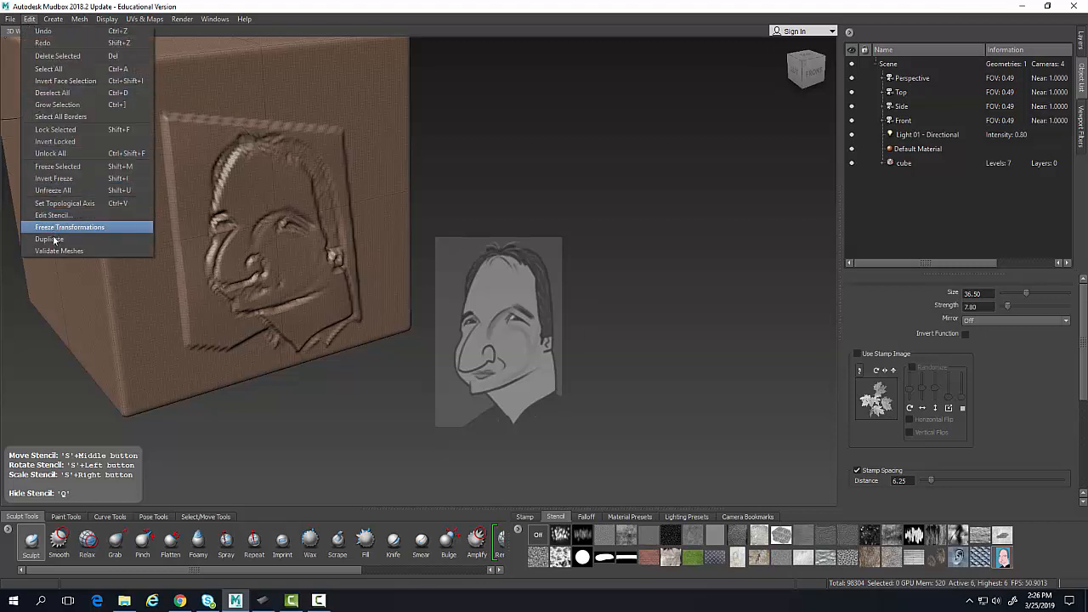
{"action": "left_click", "coordinate": [52, 214]}
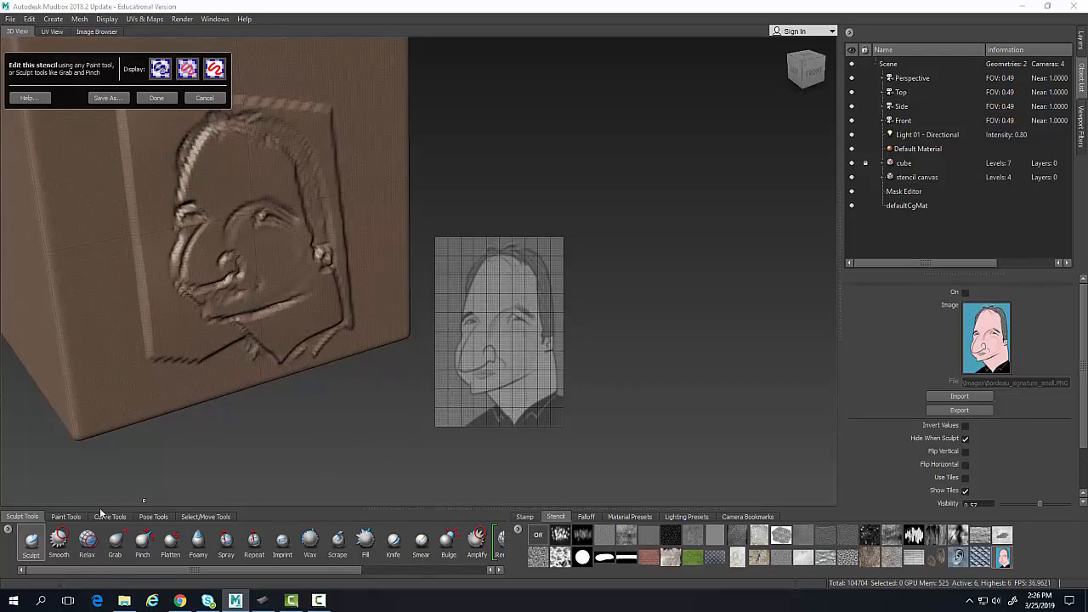
Set up the Paint Brush at size 6.70, dismissing the missing image warning, and reach its colour swatch.
{"action": "left_click", "coordinate": [65, 517]}
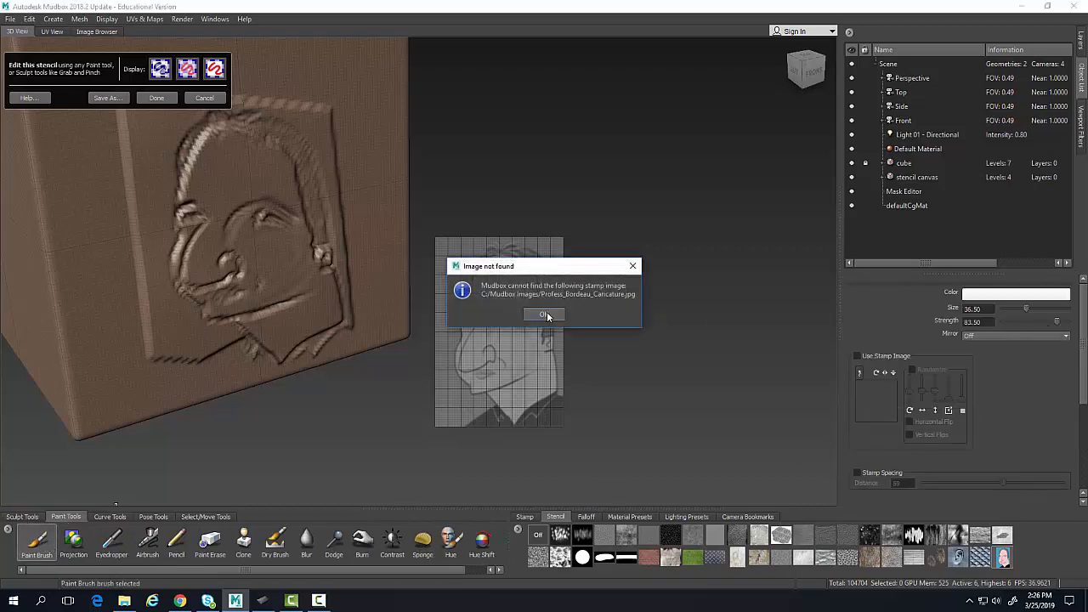
{"action": "left_click", "coordinate": [545, 314]}
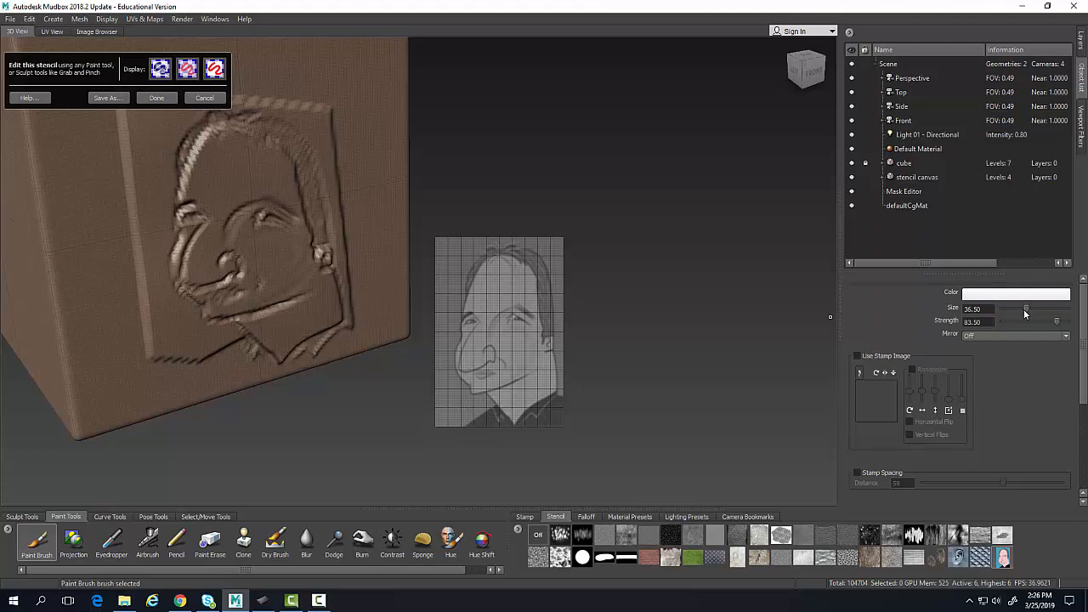
{"action": "left_click_drag", "start_coordinate": [1029, 310], "coordinate": [1012, 310]}
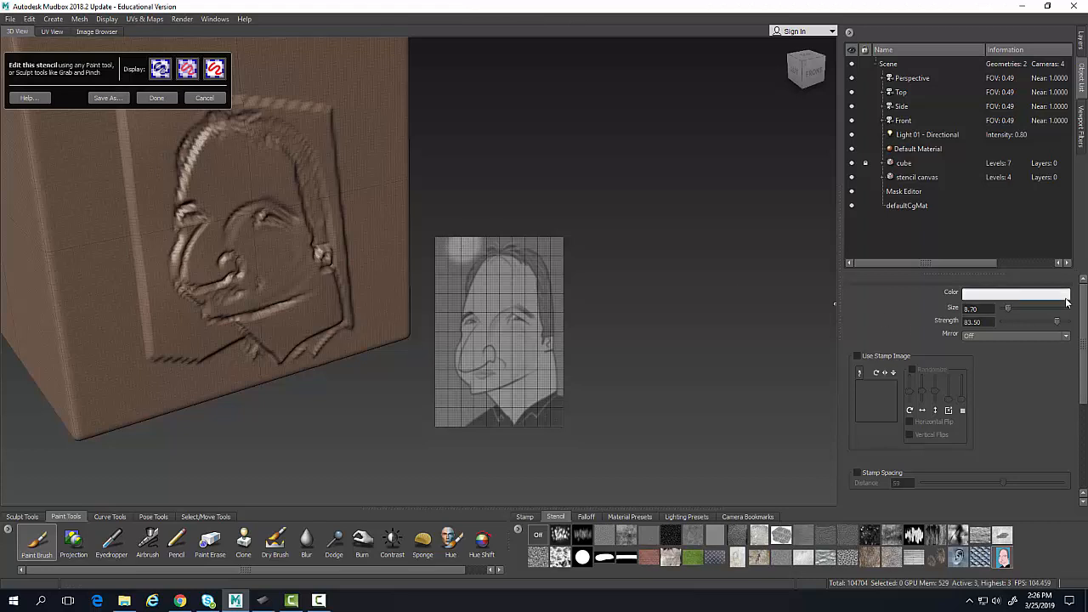
{"action": "left_click", "coordinate": [1015, 292]}
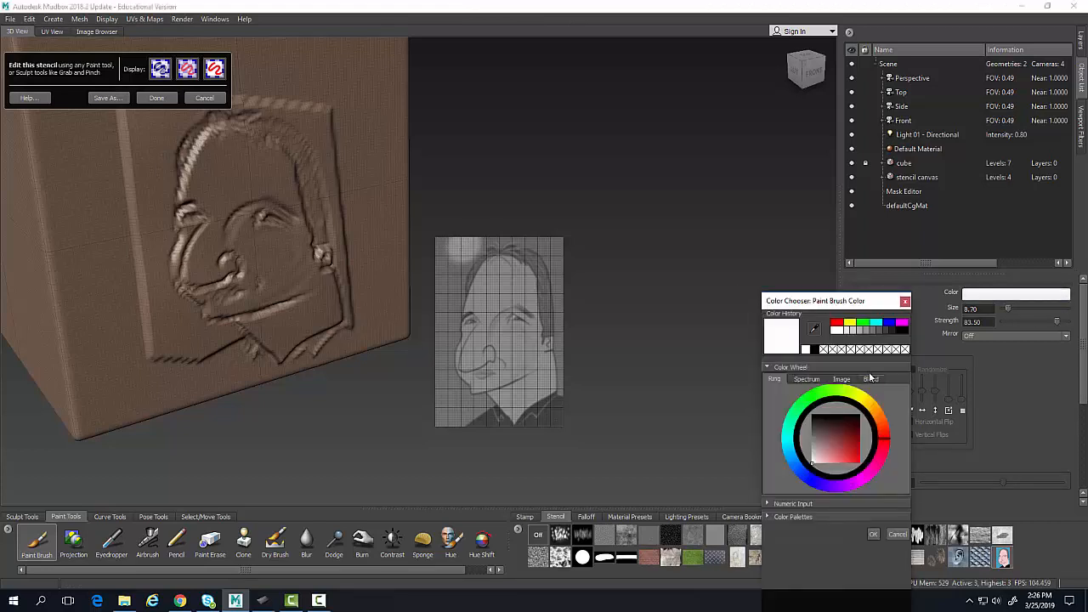
Choose black as the paint brush colour.
{"action": "left_click", "coordinate": [812, 413]}
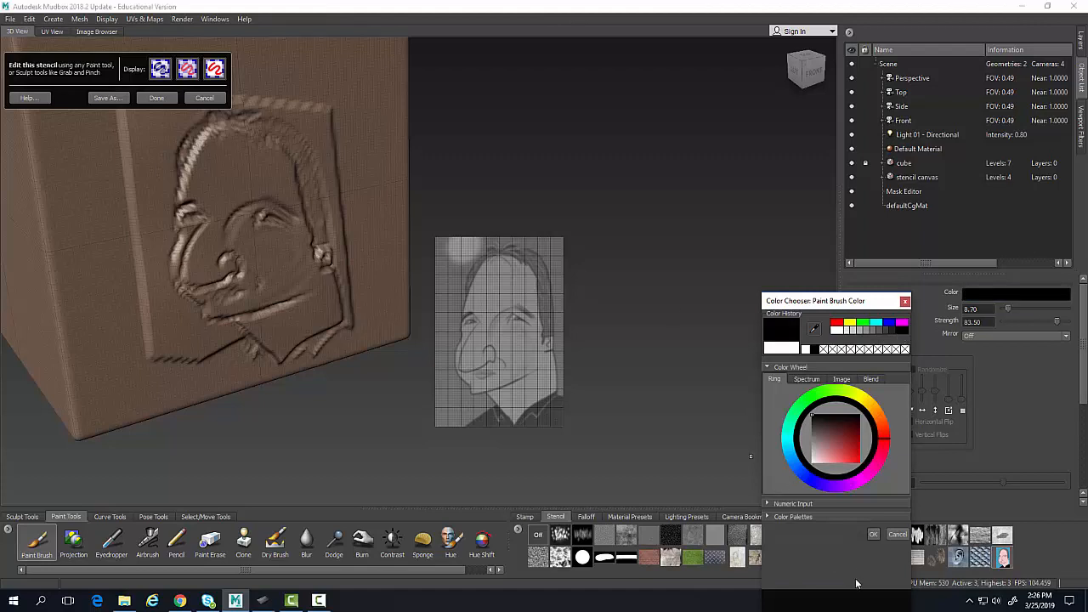
{"action": "left_click", "coordinate": [905, 301]}
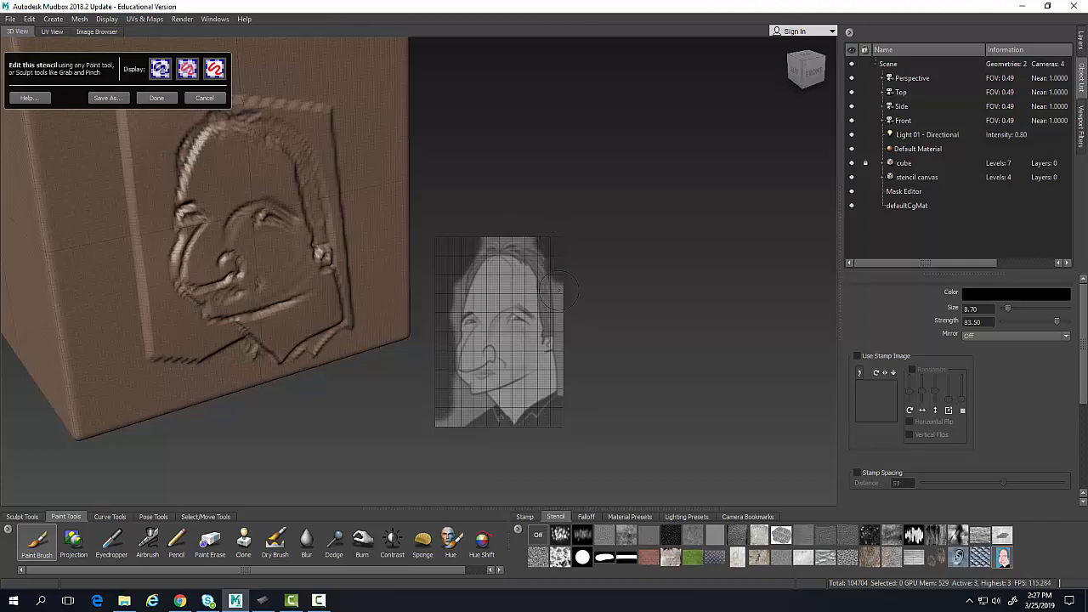
{"action": "mouse_move", "coordinate": [571, 376]}
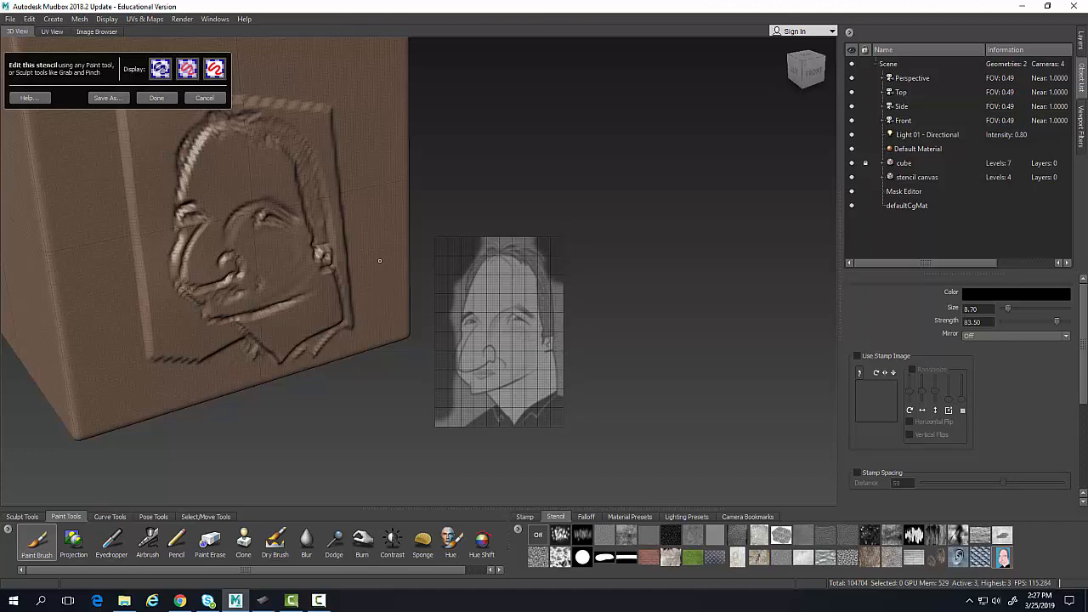
Finish the stencil edits and return to the sculpting tools over a flat cube face.
{"action": "left_click", "coordinate": [157, 97]}
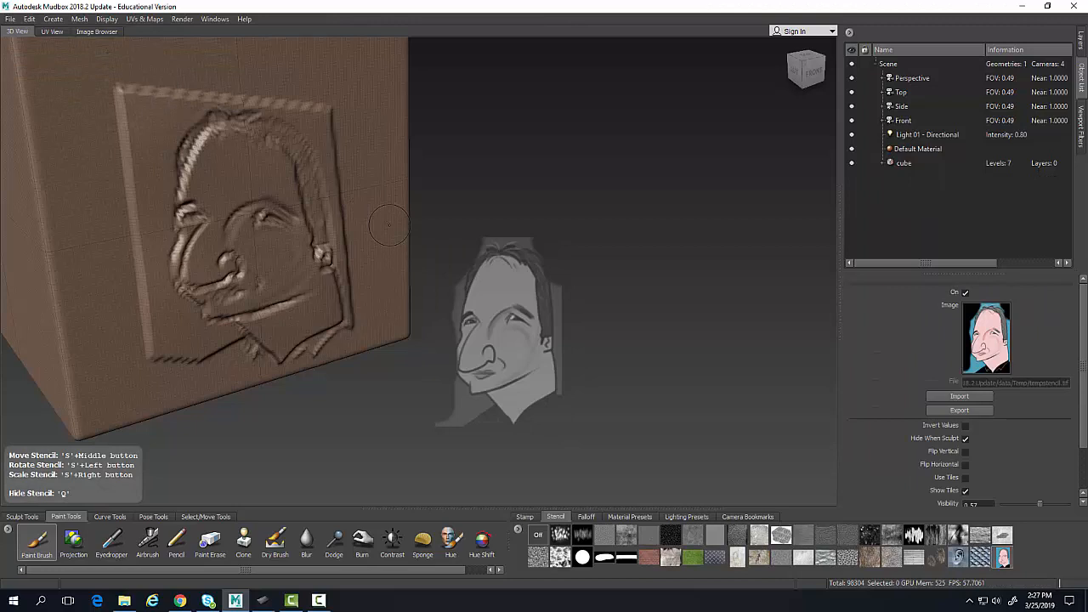
{"action": "mouse_move", "coordinate": [368, 292]}
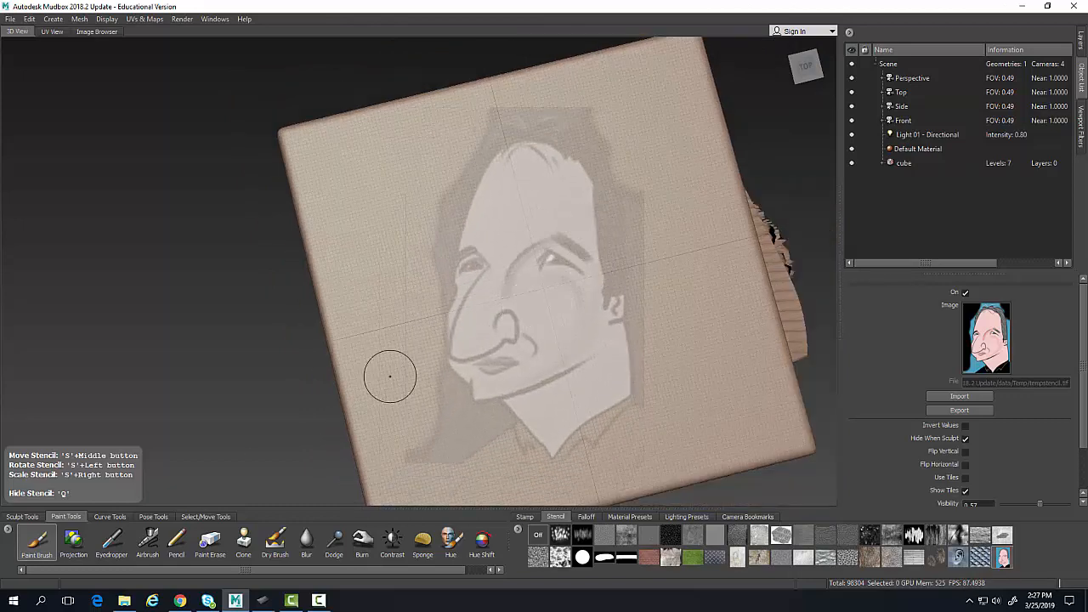
{"action": "left_click", "coordinate": [22, 517]}
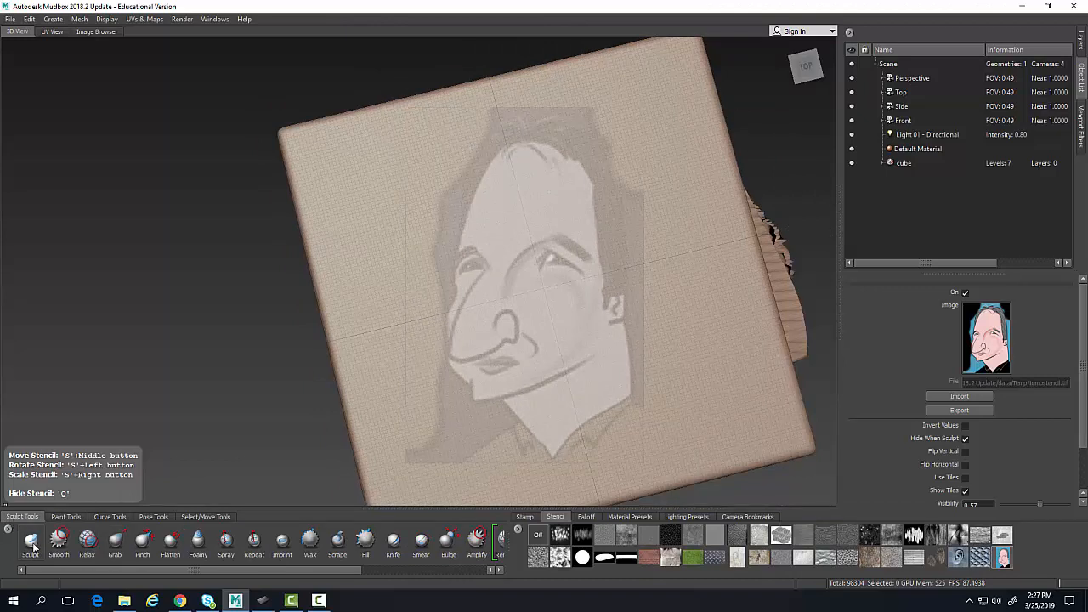
Emboss the repainted caricature with the basic Sculpt brush, then reach the Edit menu.
{"action": "left_click", "coordinate": [31, 544]}
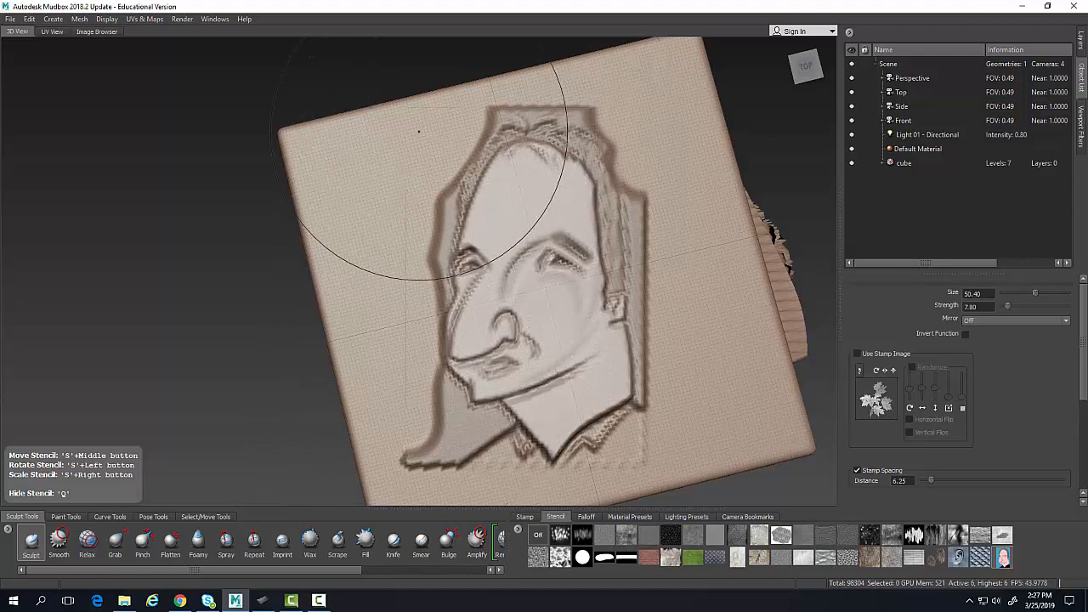
{"action": "mouse_move", "coordinate": [353, 340]}
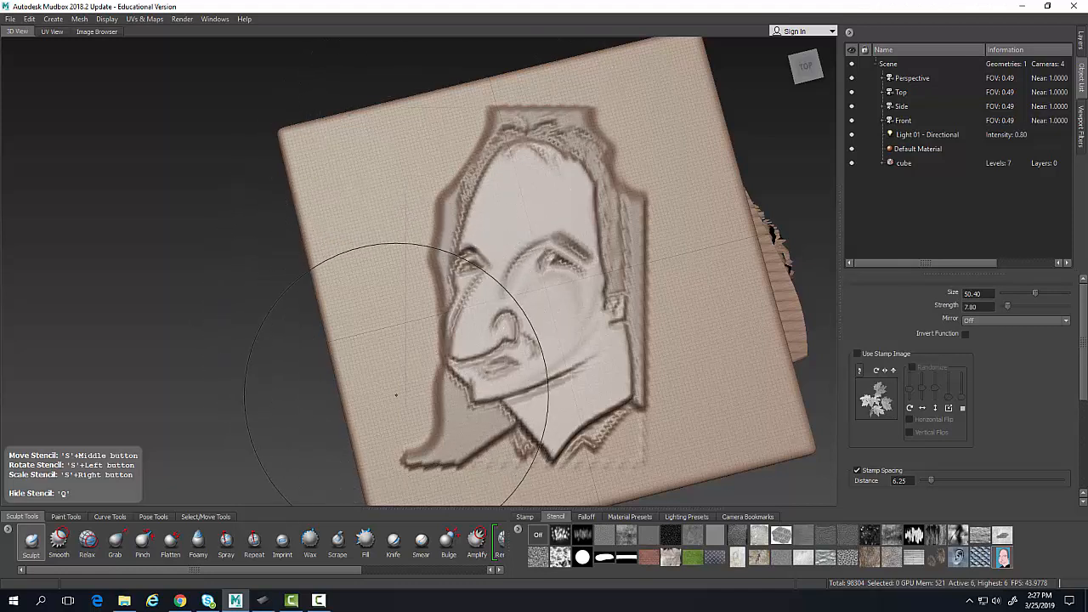
{"action": "mouse_move", "coordinate": [398, 128]}
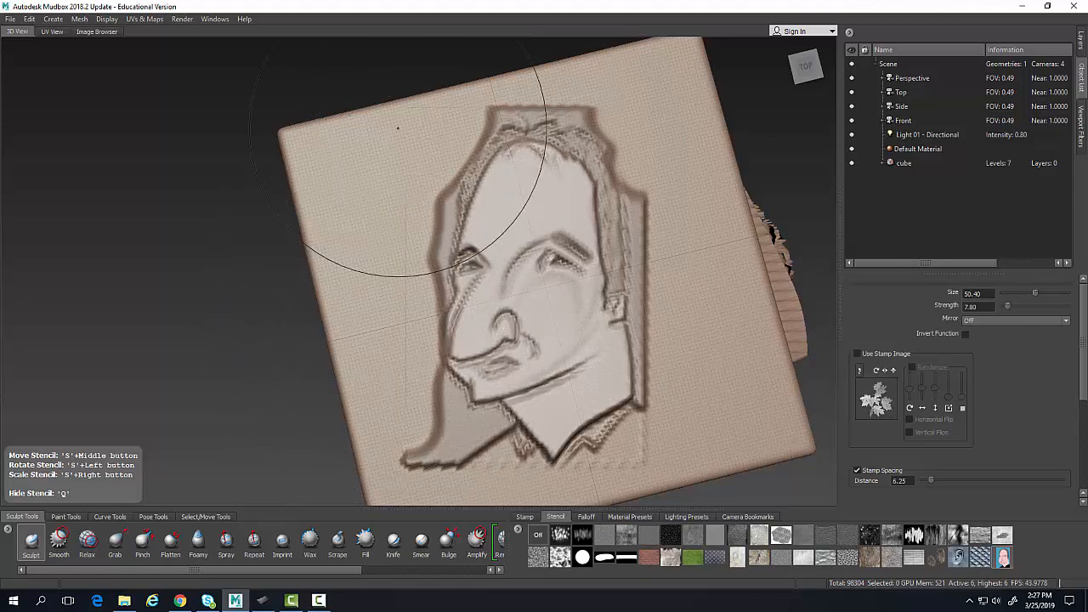
{"action": "mouse_move", "coordinate": [404, 268]}
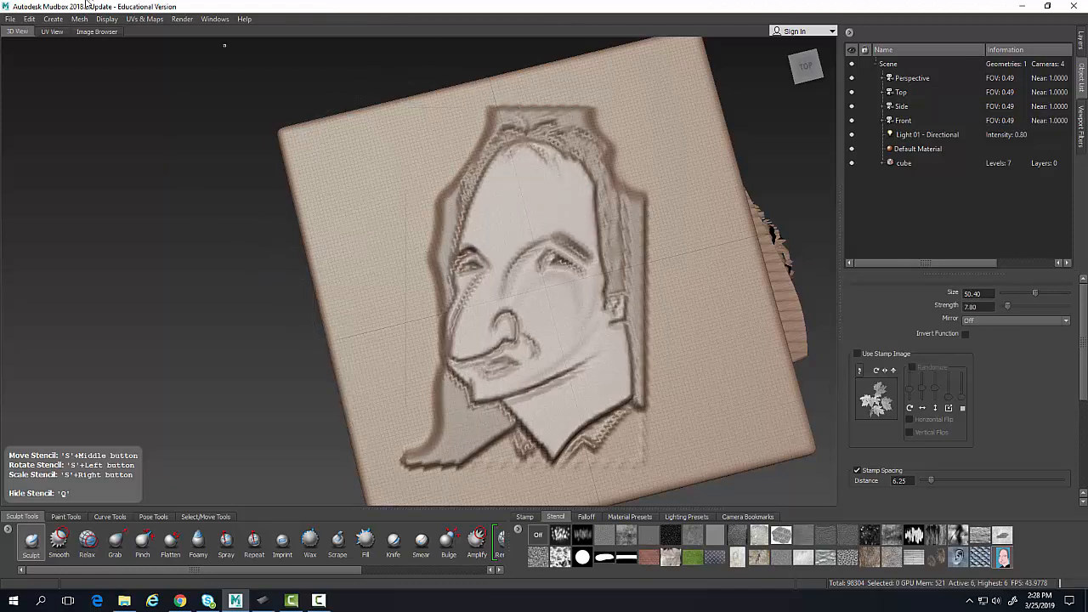
{"action": "left_click", "coordinate": [29, 19]}
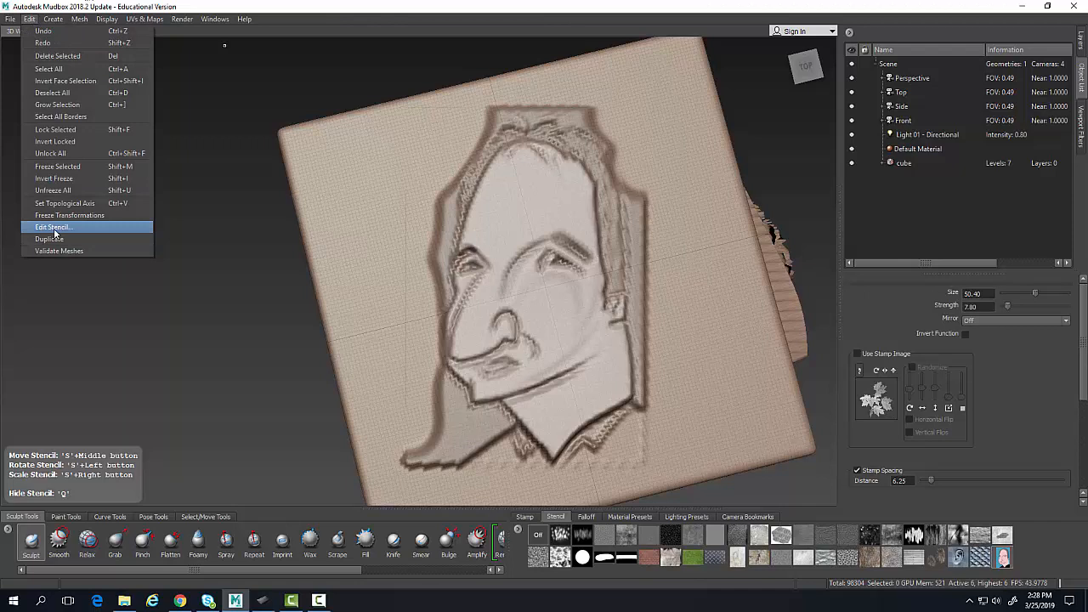
{"action": "mouse_move", "coordinate": [60, 234]}
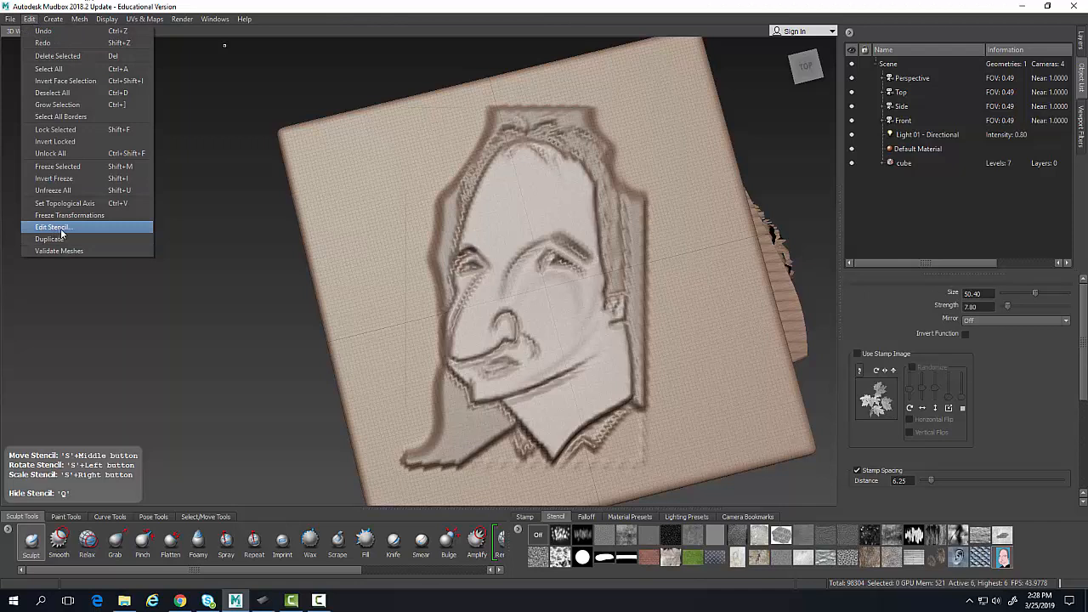
{"action": "mouse_move", "coordinate": [854, 381]}
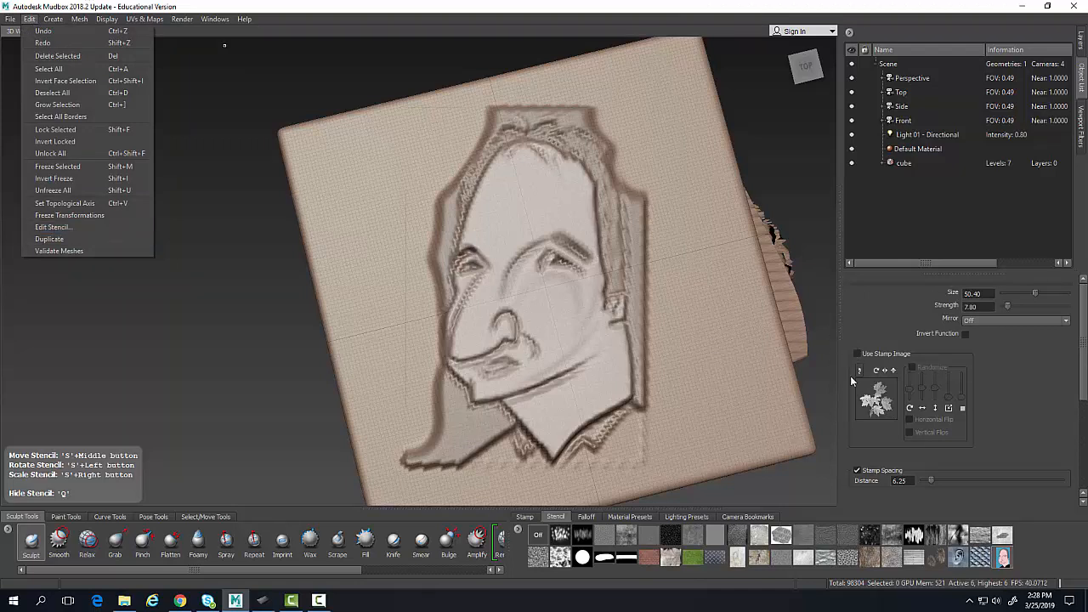